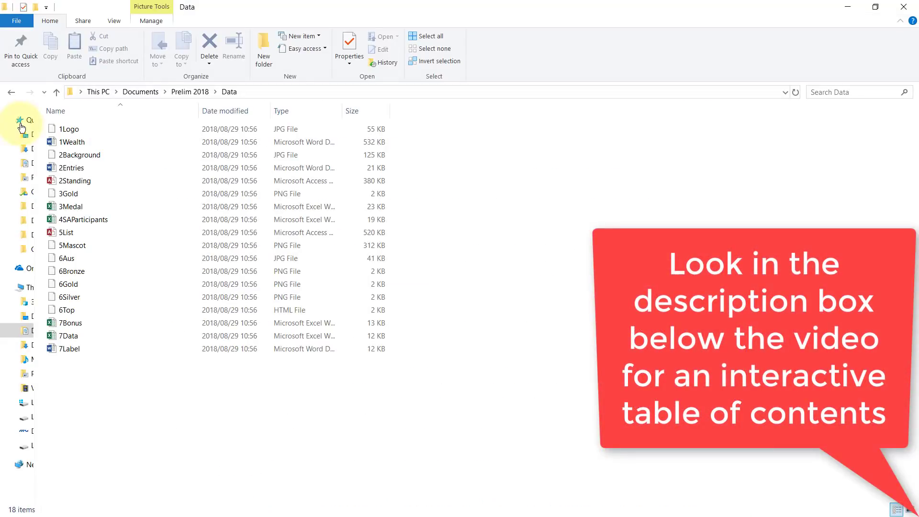
# Open the 2Entries Word document from the Data folder in File Explorer.
pyautogui.doubleClick(71, 168)
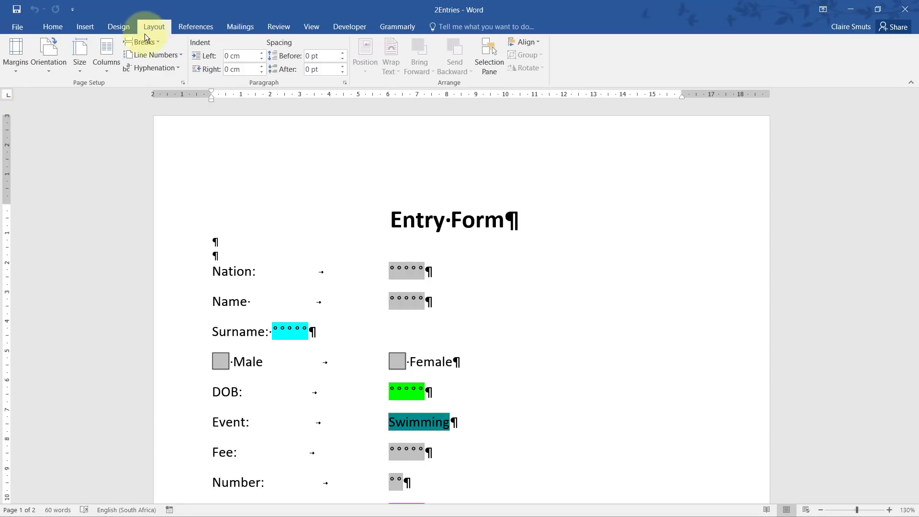
# Set the entry form's paper size to A5 and edit the custom page margins.
pyautogui.click(79, 53)
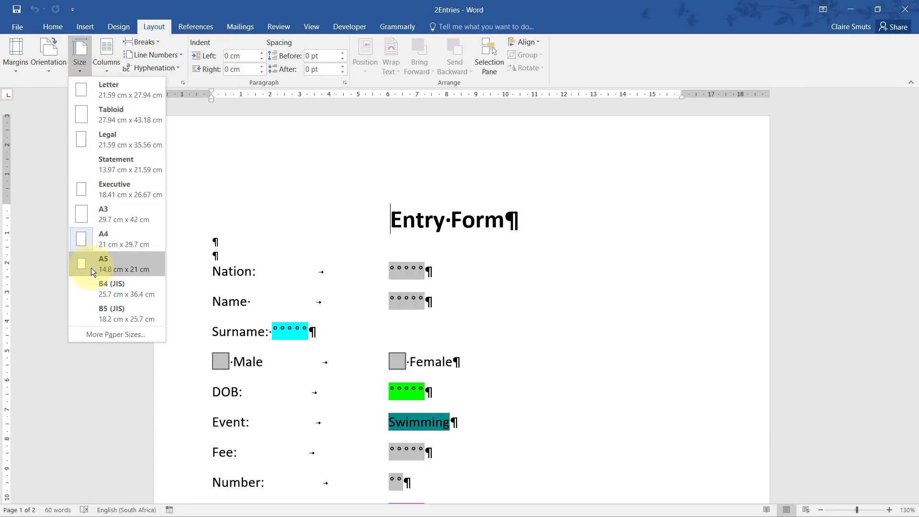
pyautogui.click(16, 53)
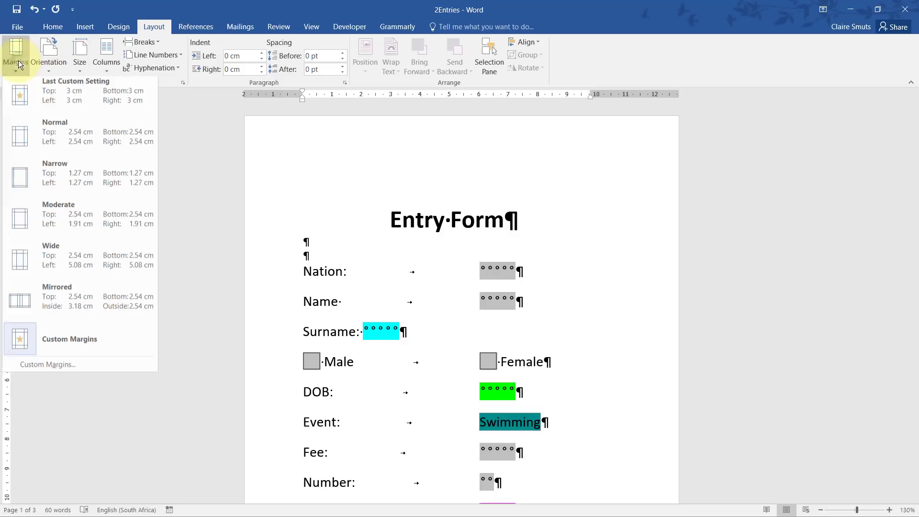
pyautogui.click(47, 364)
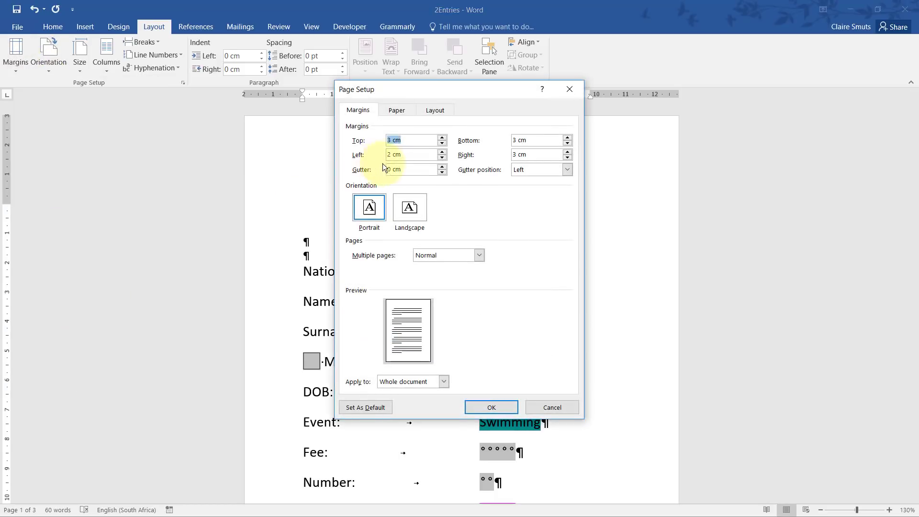
pyautogui.click(410, 155)
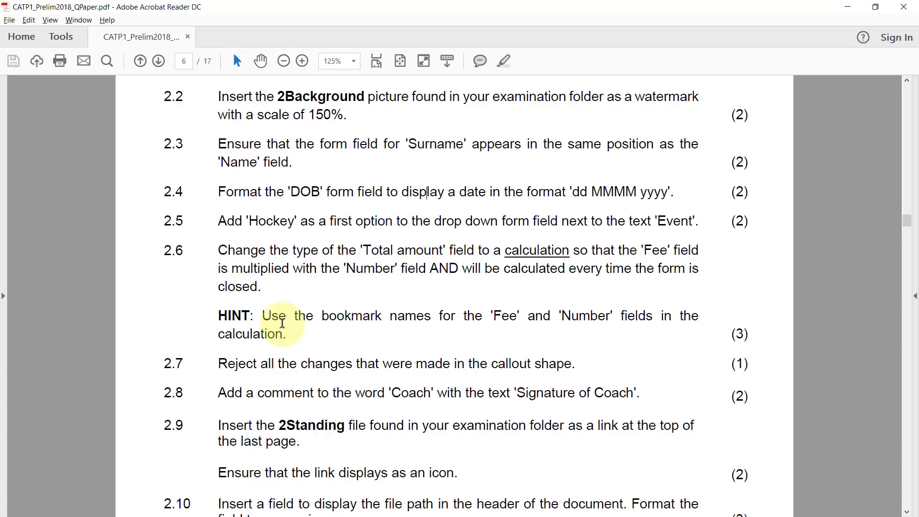
pyautogui.moveTo(100, 331)
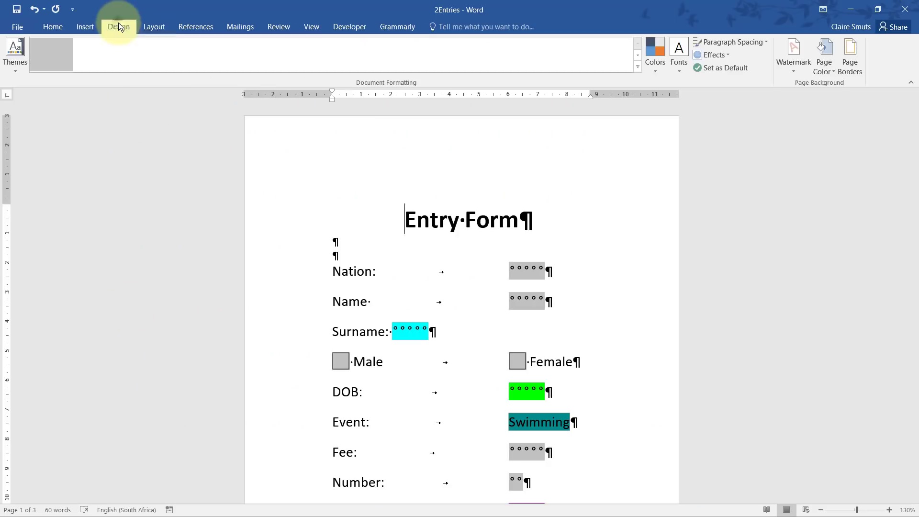
# Add 2Background from the Prelim 2018 folder as a washed-out picture watermark at 150%.
pyautogui.click(792, 55)
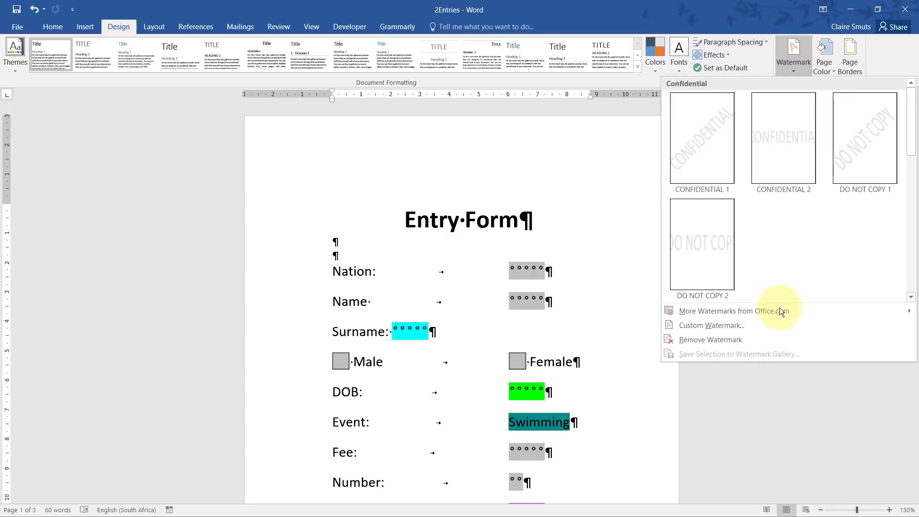
pyautogui.click(711, 326)
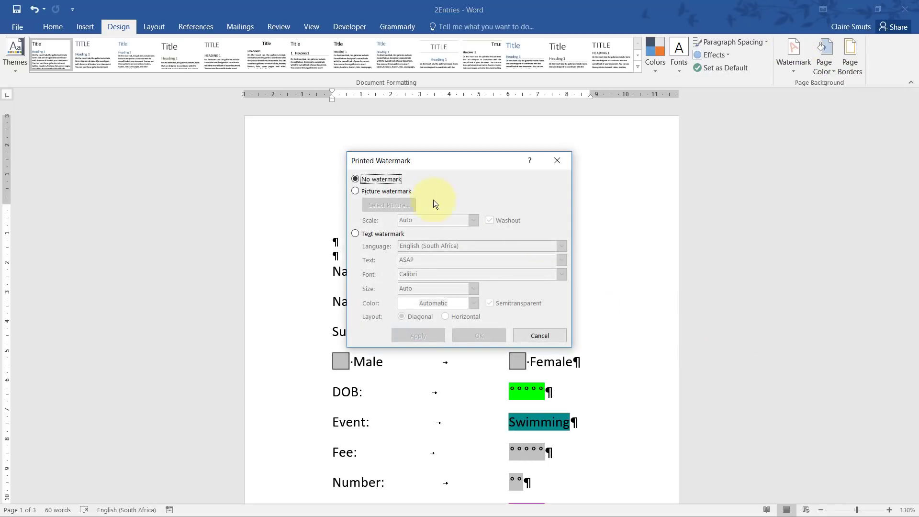
pyautogui.click(389, 205)
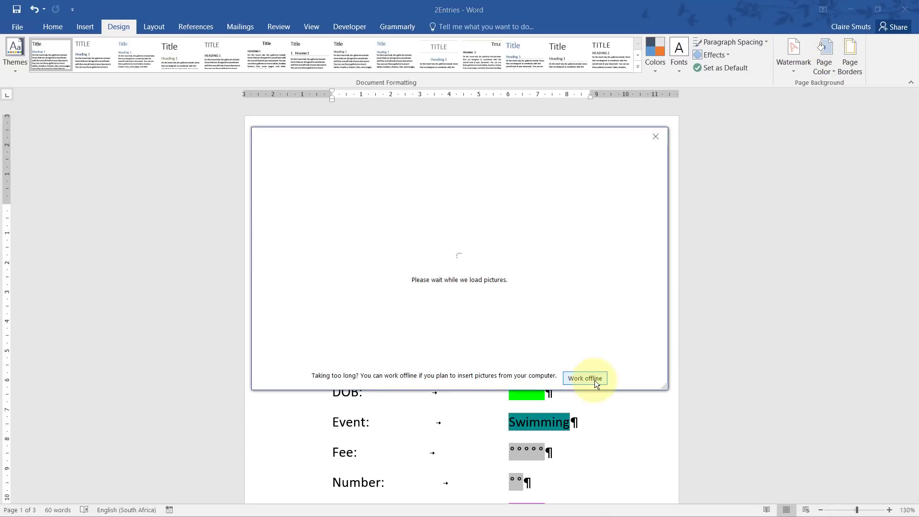
pyautogui.click(584, 378)
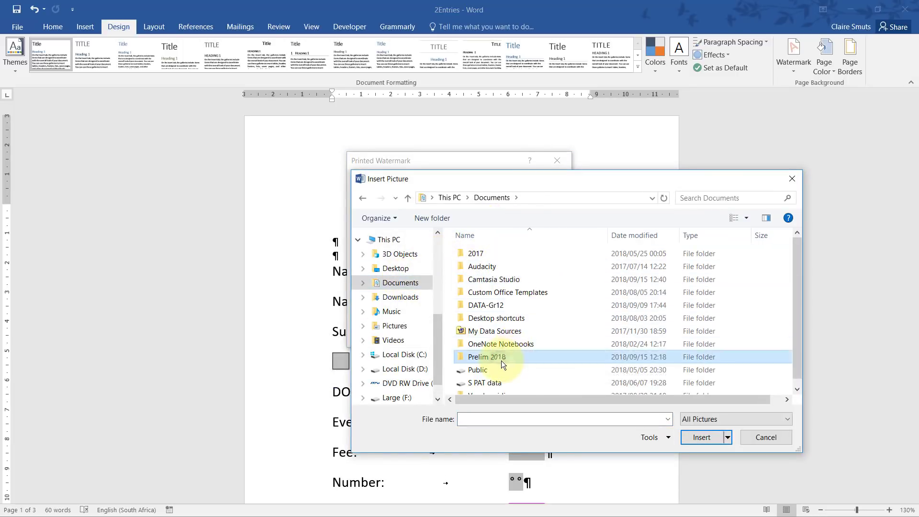
pyautogui.doubleClick(486, 357)
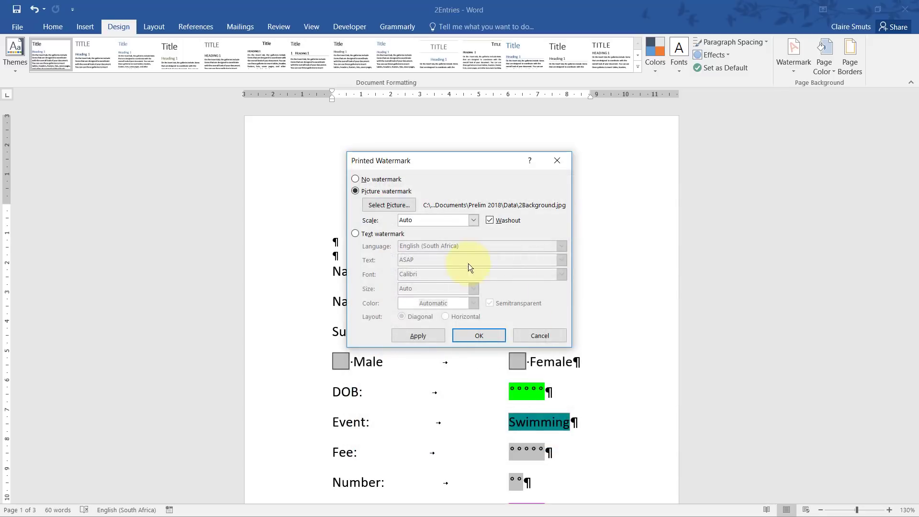
pyautogui.click(473, 220)
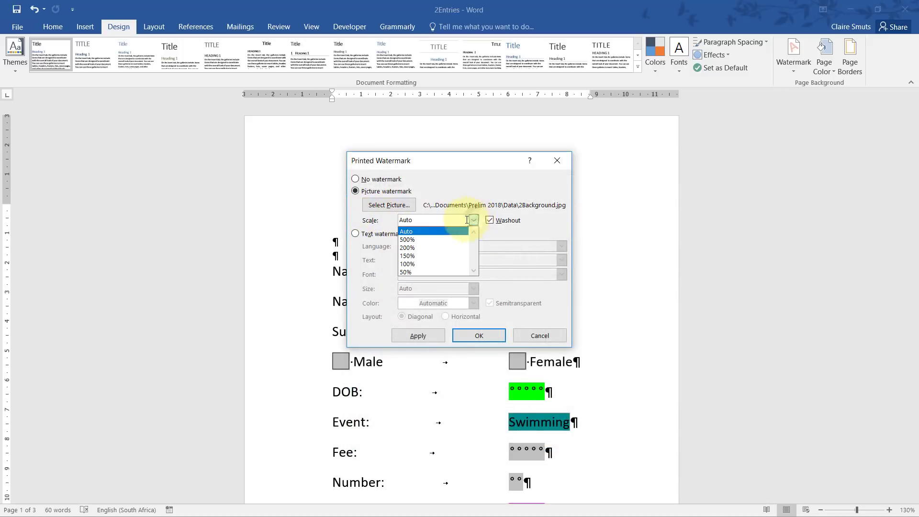
pyautogui.click(407, 255)
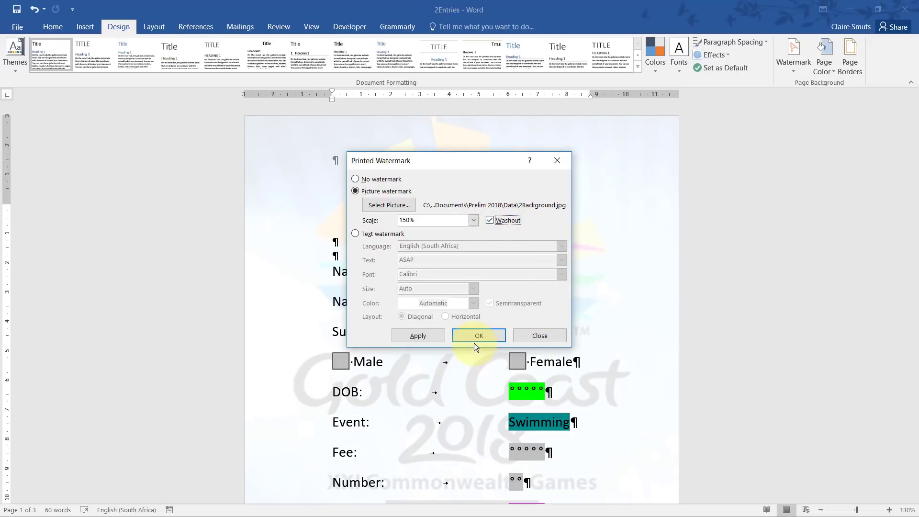
pyautogui.click(478, 335)
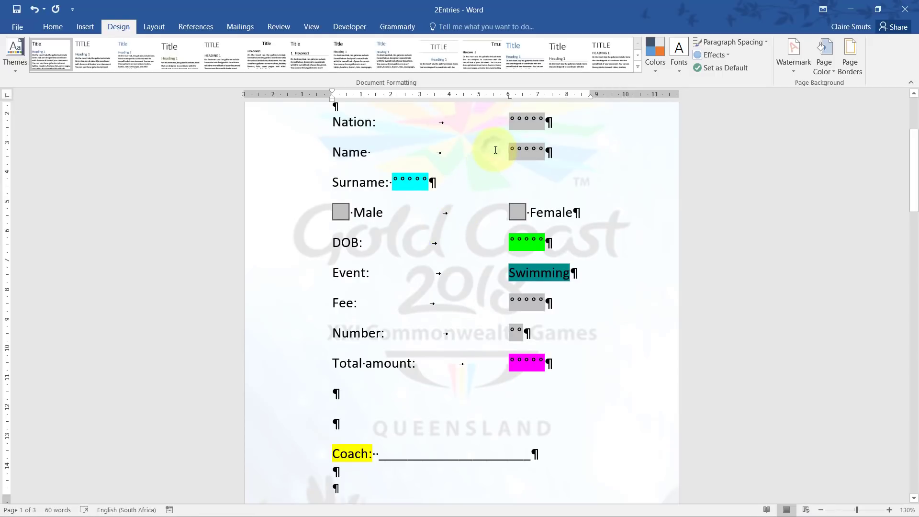
# Scroll down the entry form to the Surname field.
pyautogui.scroll(-3)
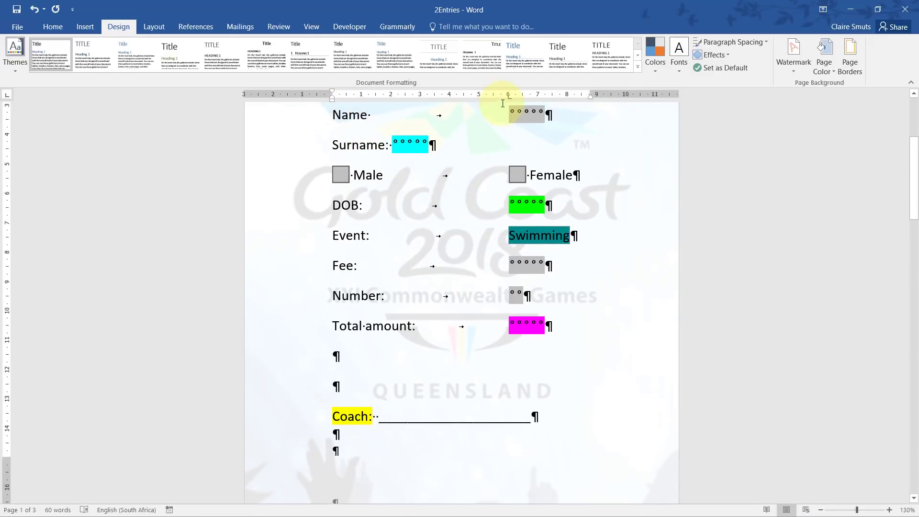
pyautogui.moveTo(496, 100)
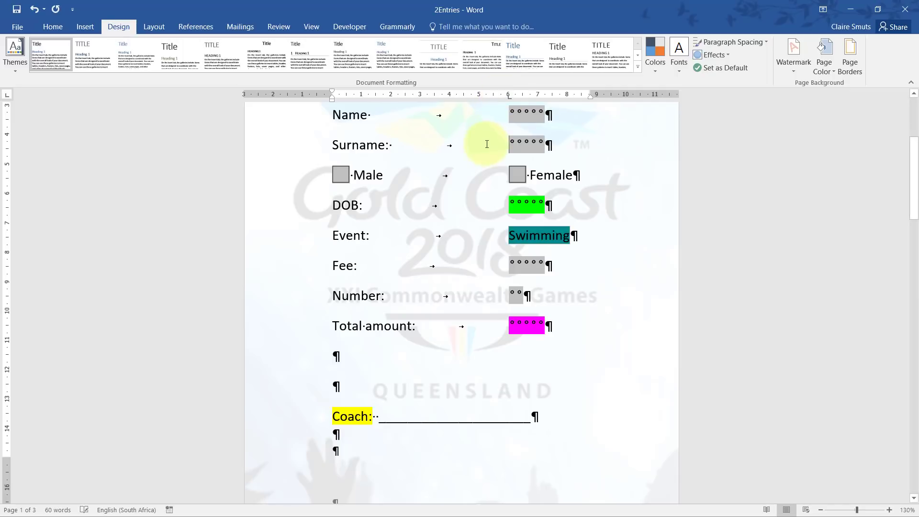
pyautogui.moveTo(444, 208)
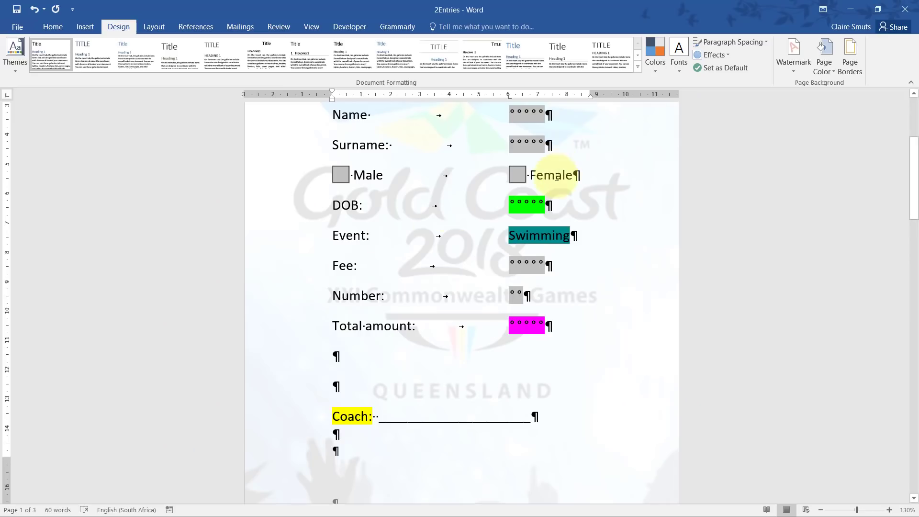
# Set the DOB form field's type to Date with the dd MMMM yyyy format.
pyautogui.doubleClick(526, 115)
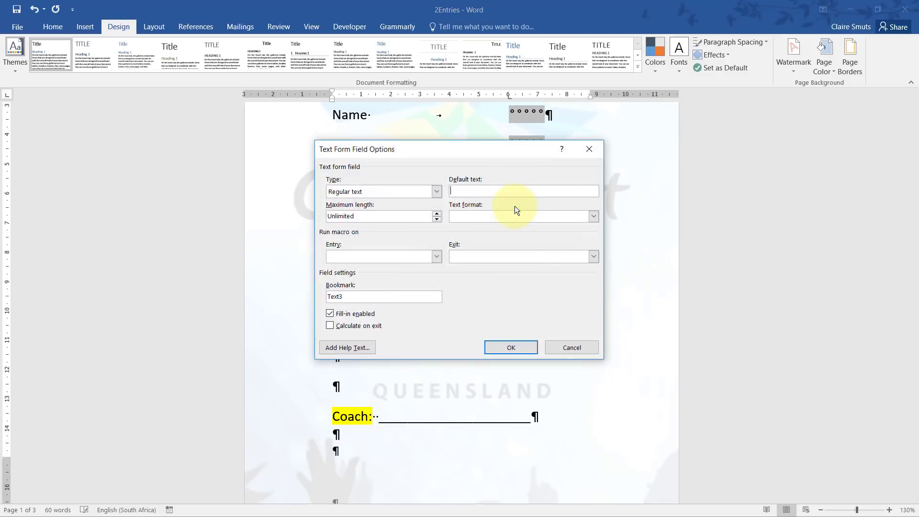
pyautogui.click(436, 191)
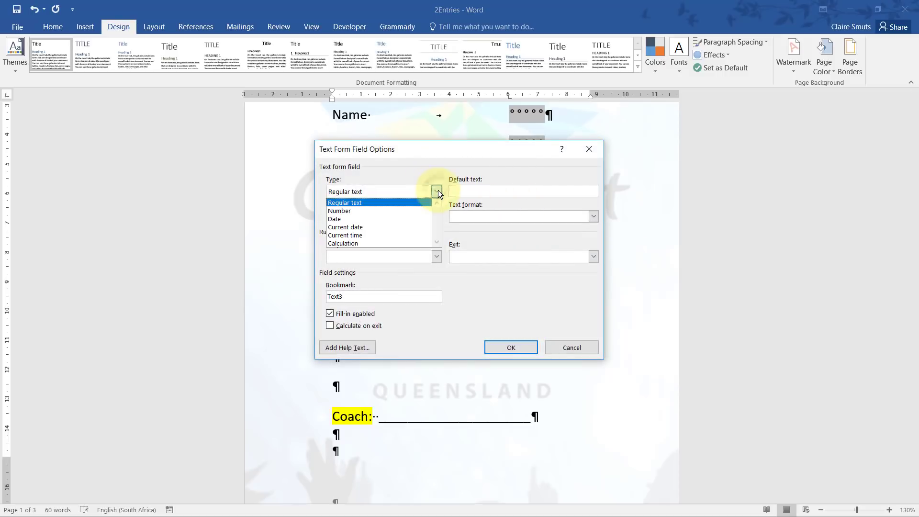
pyautogui.click(335, 219)
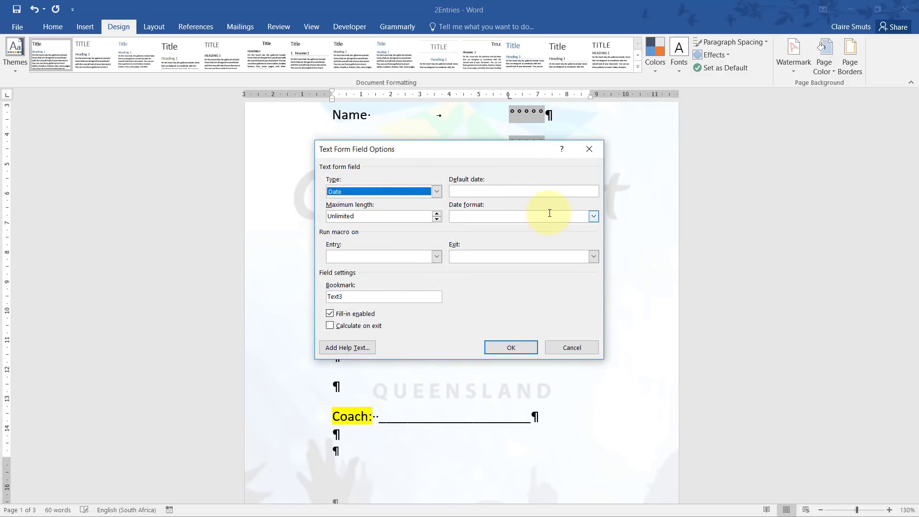
pyautogui.click(594, 217)
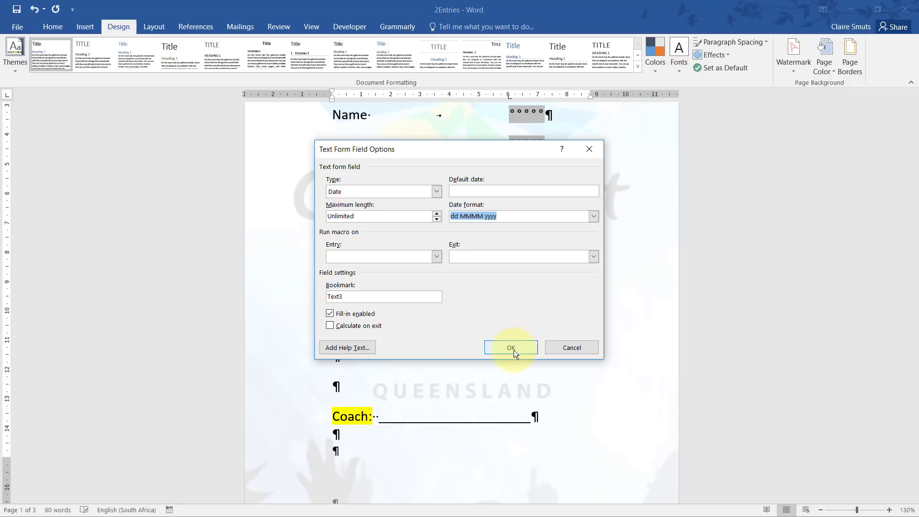
pyautogui.click(510, 347)
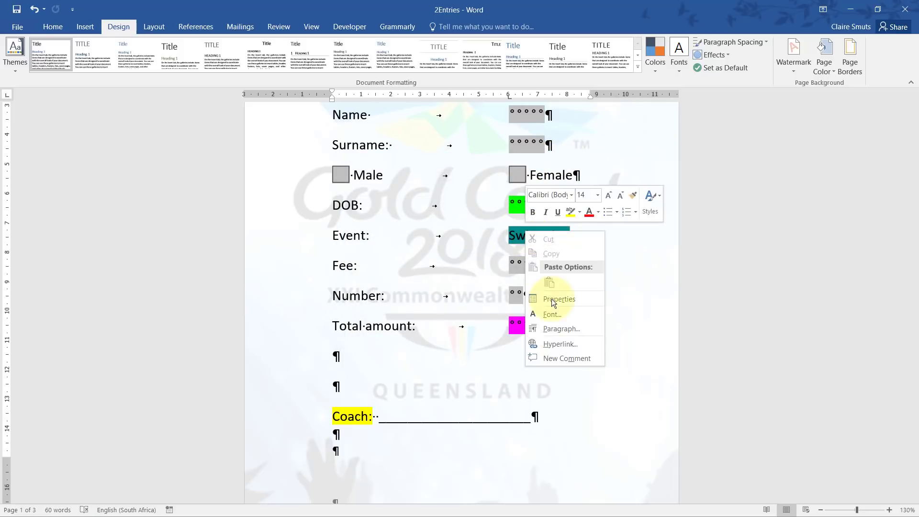
# Add 'Hockey' to the Event drop-down field's items and move it to the top.
pyautogui.click(559, 298)
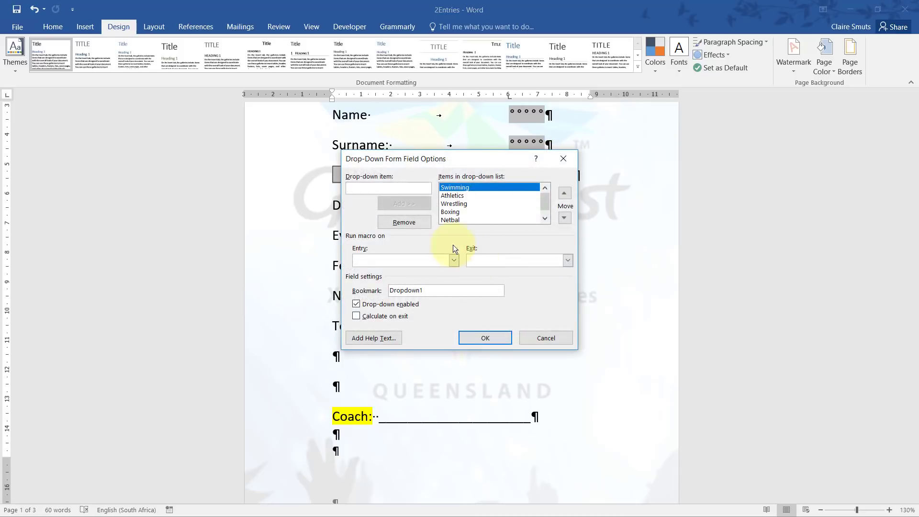
pyautogui.write('H')
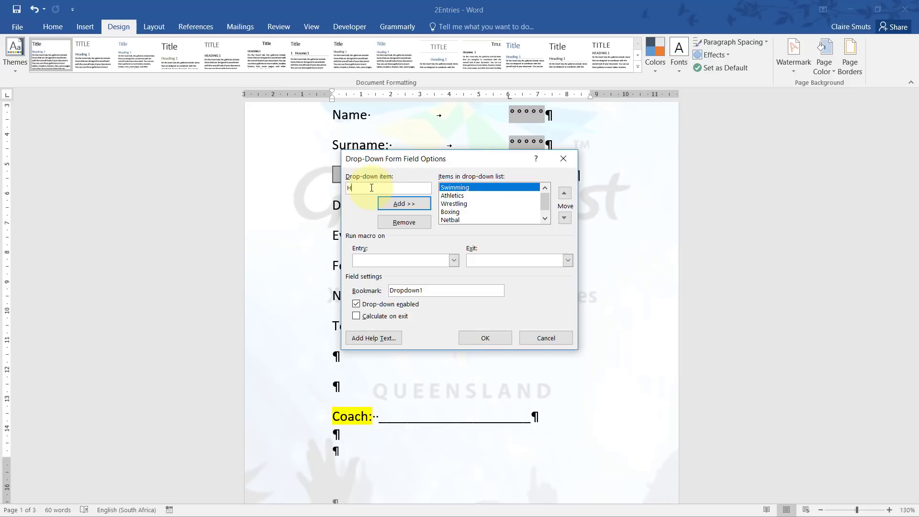
pyautogui.write('ockey')
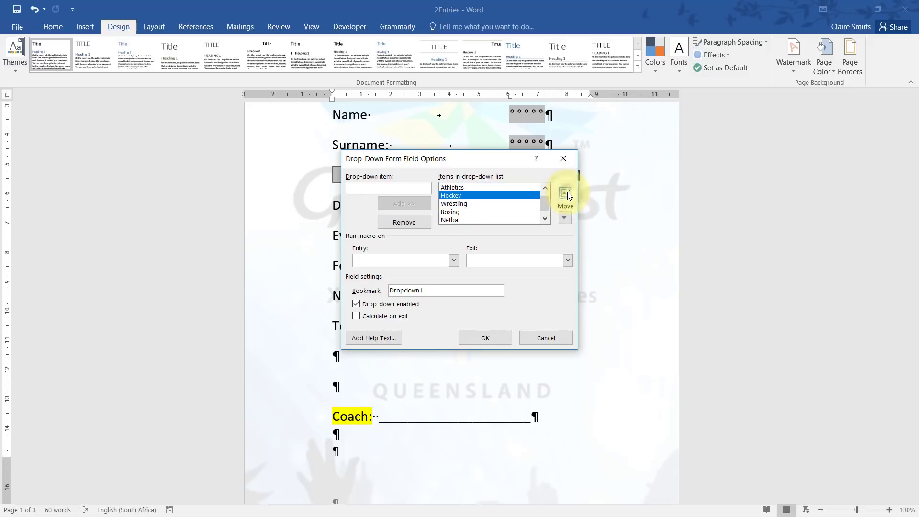
pyautogui.click(563, 192)
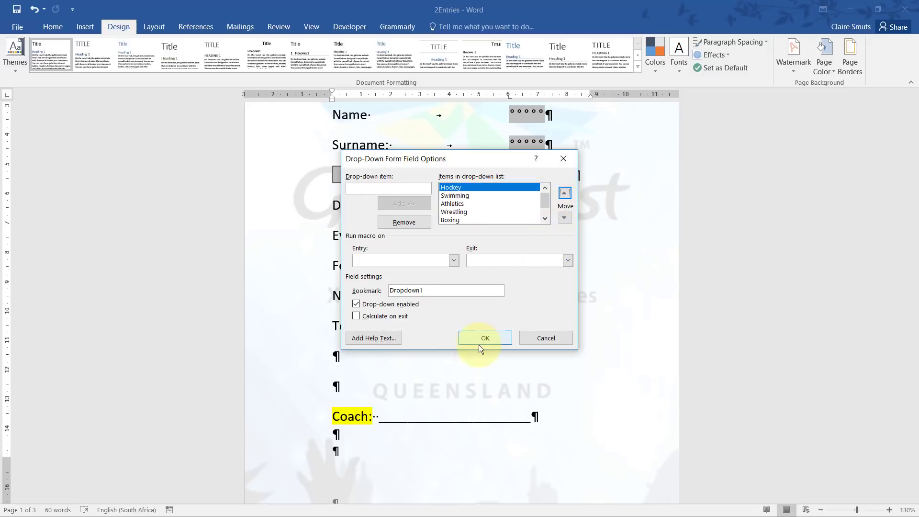
pyautogui.click(483, 338)
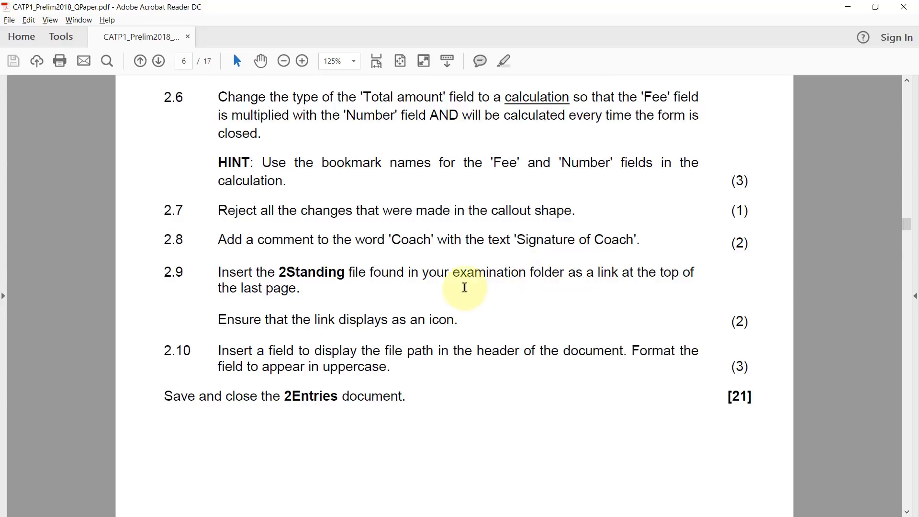
pyautogui.moveTo(493, 163)
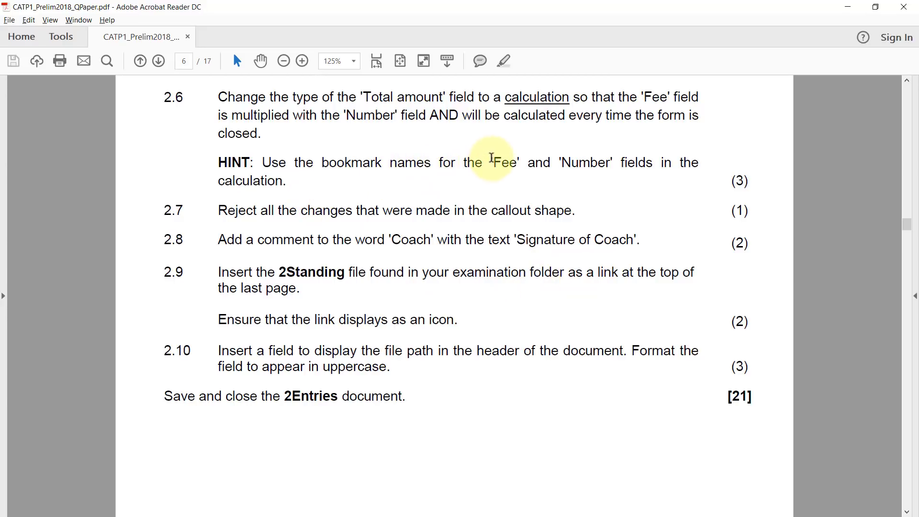
pyautogui.moveTo(565, 196)
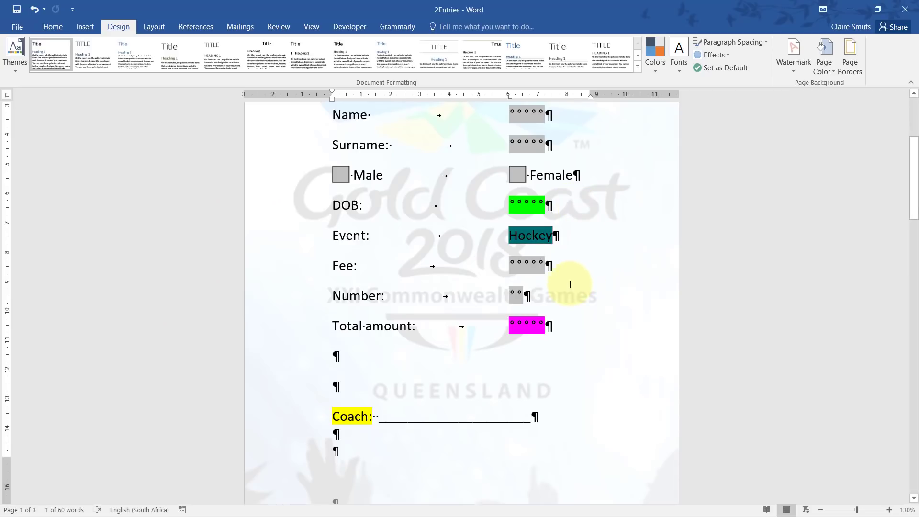
# Make Total amount a Calculation field with =Fee*Number and Calculate on exit ticked.
pyautogui.scroll(-3)
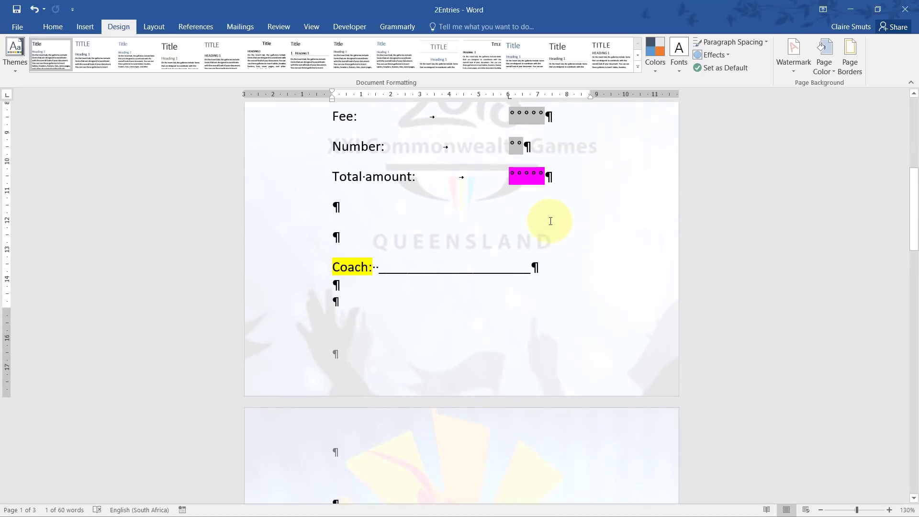
pyautogui.click(52, 27)
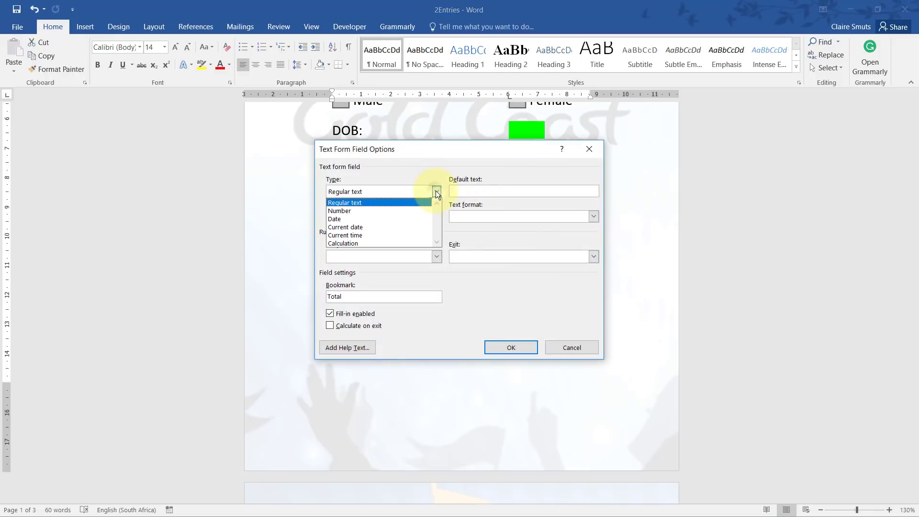
pyautogui.click(344, 243)
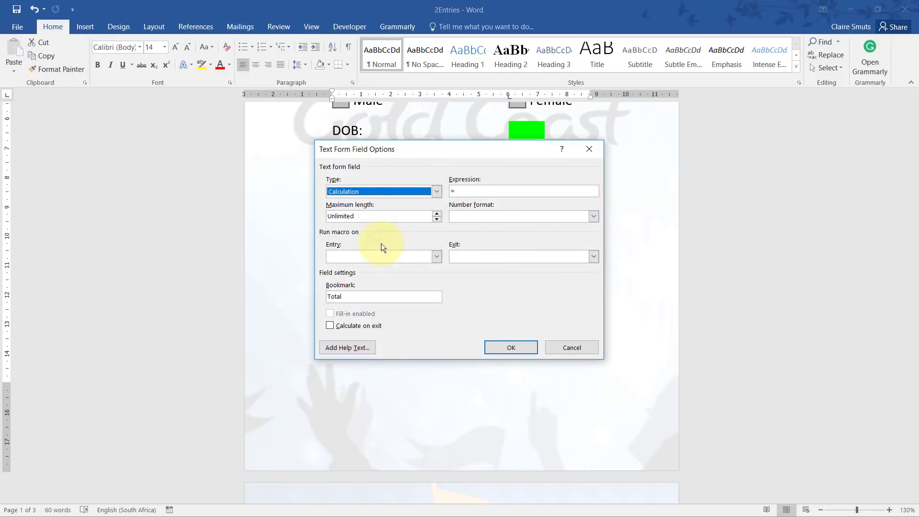
pyautogui.click(523, 190)
pyautogui.write('Fee*Number')
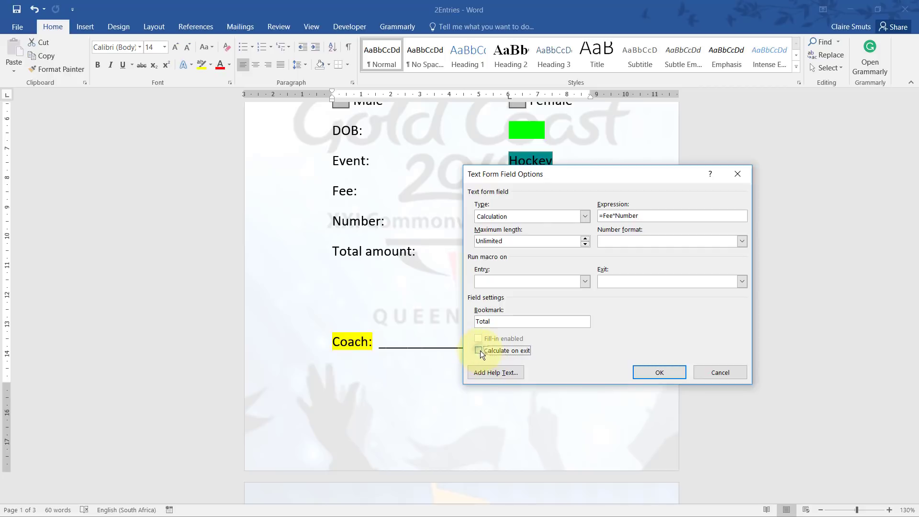
pyautogui.click(658, 372)
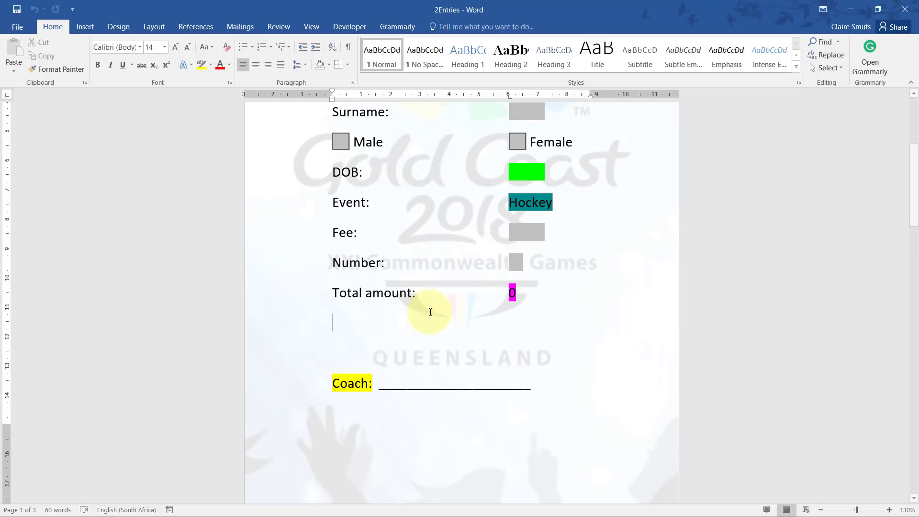
# Switch to All Markup, dismiss the message, and reject all changes in the callout text.
pyautogui.scroll(-3)
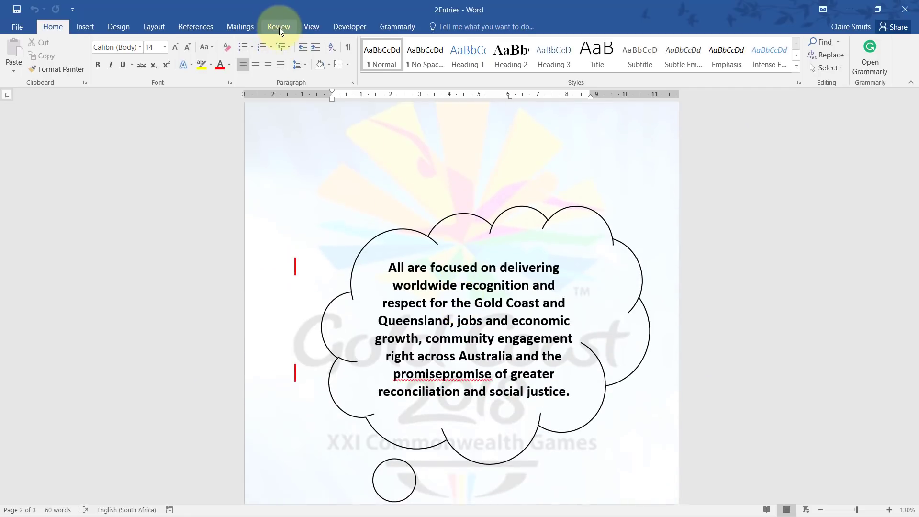
pyautogui.click(279, 27)
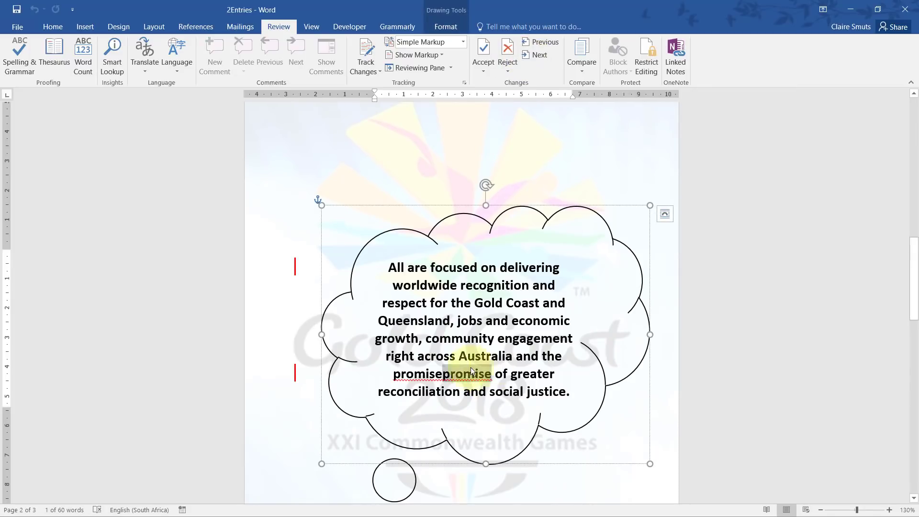
pyautogui.click(507, 52)
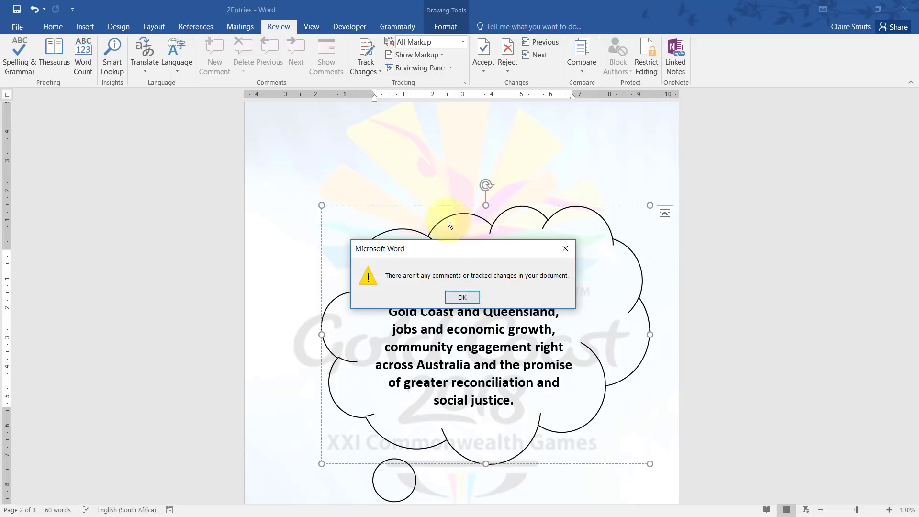
pyautogui.moveTo(572, 281)
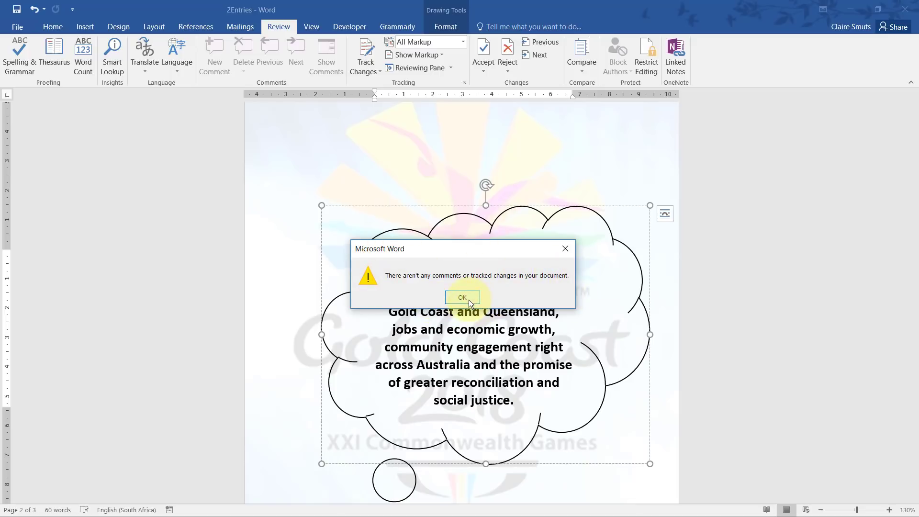
pyautogui.click(462, 297)
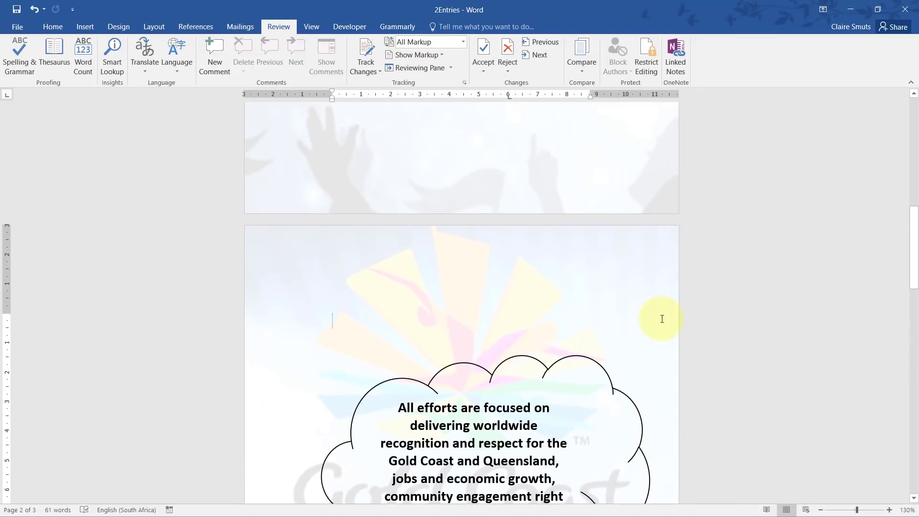
pyautogui.scroll(3)
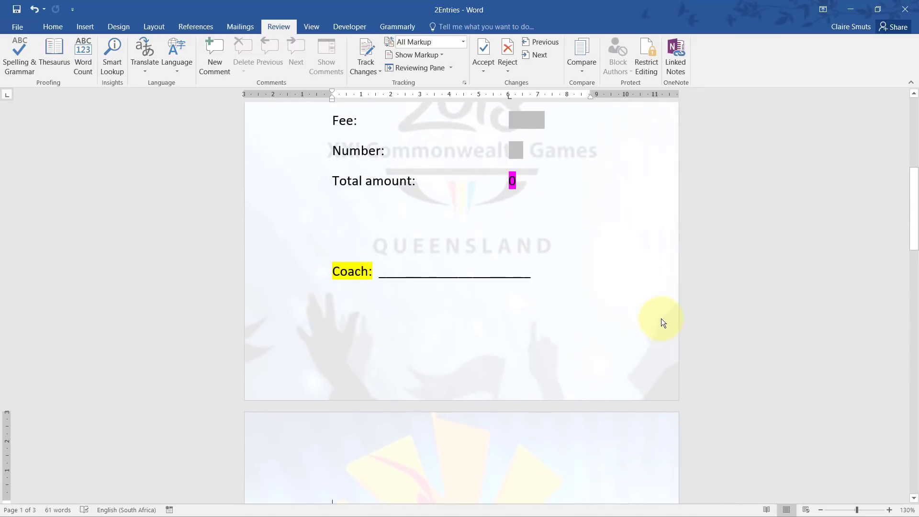
pyautogui.doubleClick(352, 271)
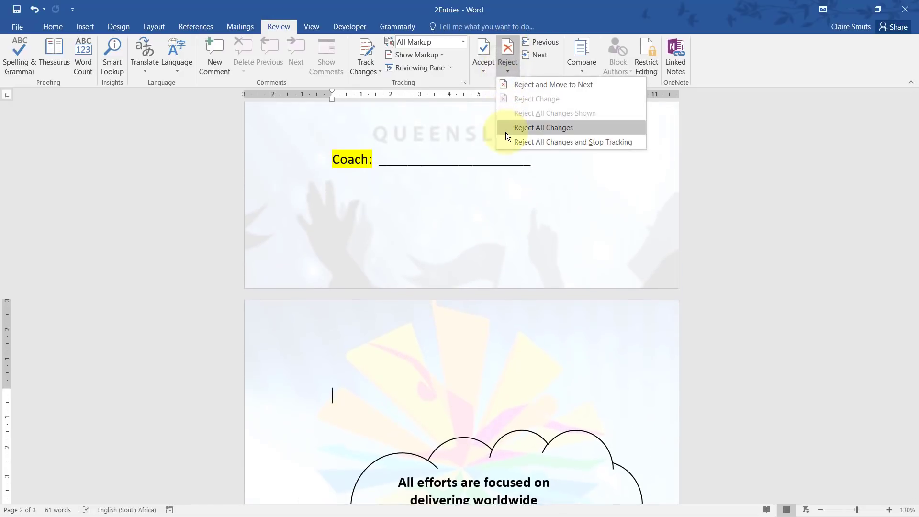
pyautogui.click(542, 128)
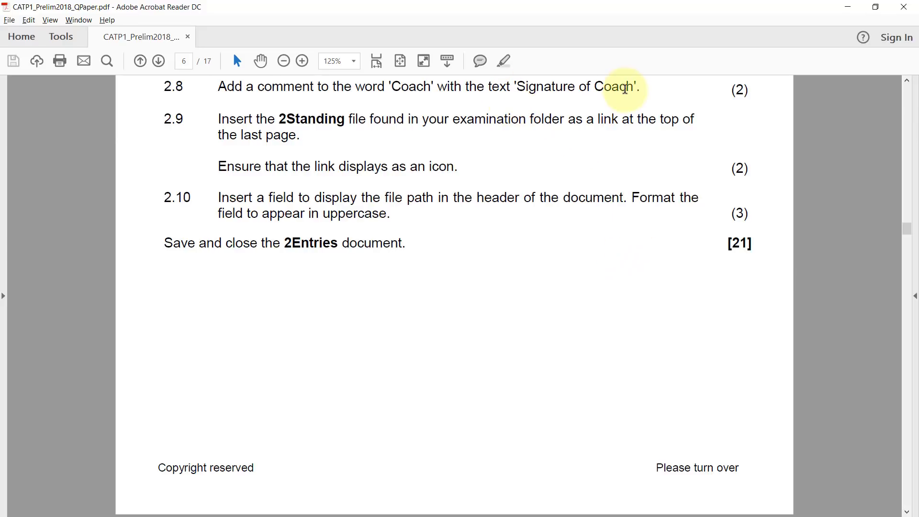
pyautogui.moveTo(678, 163)
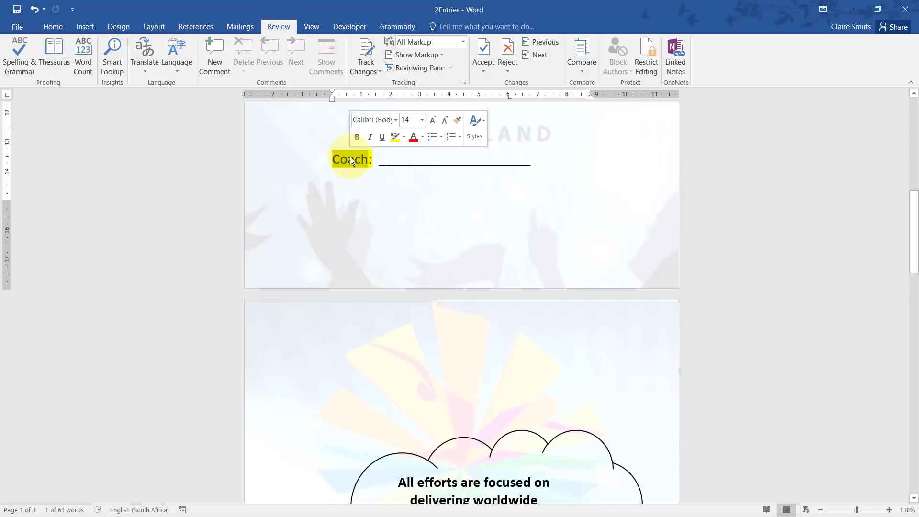
# Add a comment on the Coach label with text beginning 'Signatu'.
pyautogui.click(214, 55)
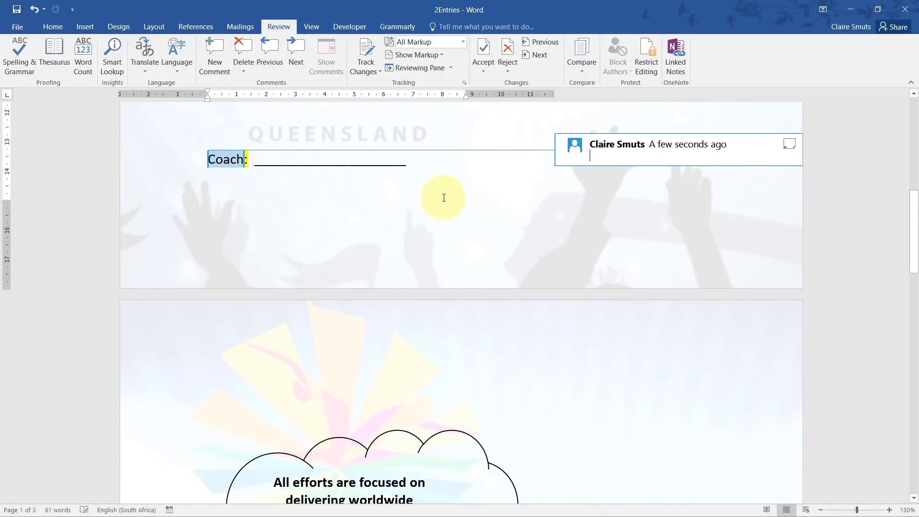
pyautogui.write('Signatu')
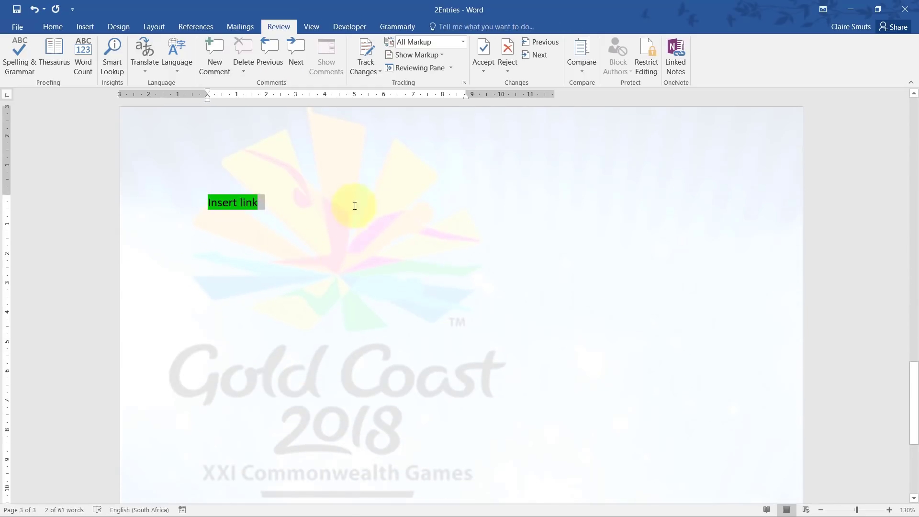
pyautogui.moveTo(364, 274)
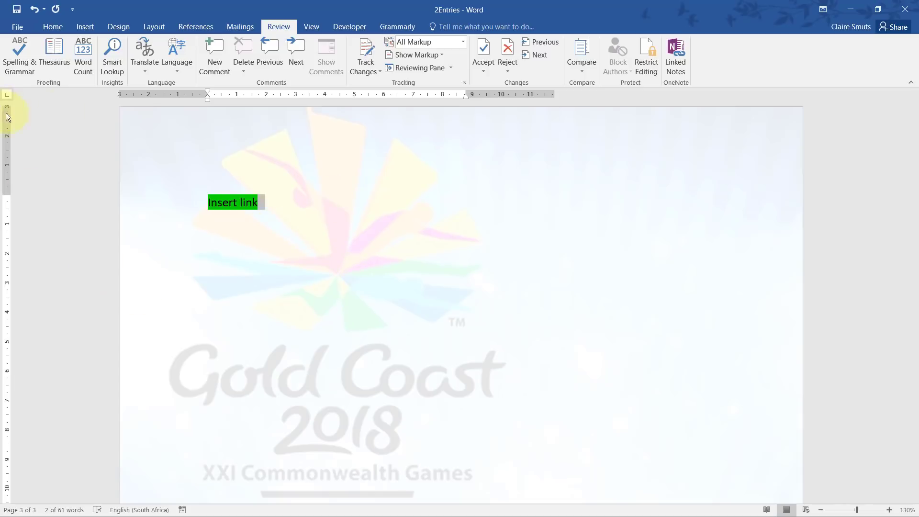
# Insert the 2Standing database as a linked object displayed as an icon.
pyautogui.click(85, 26)
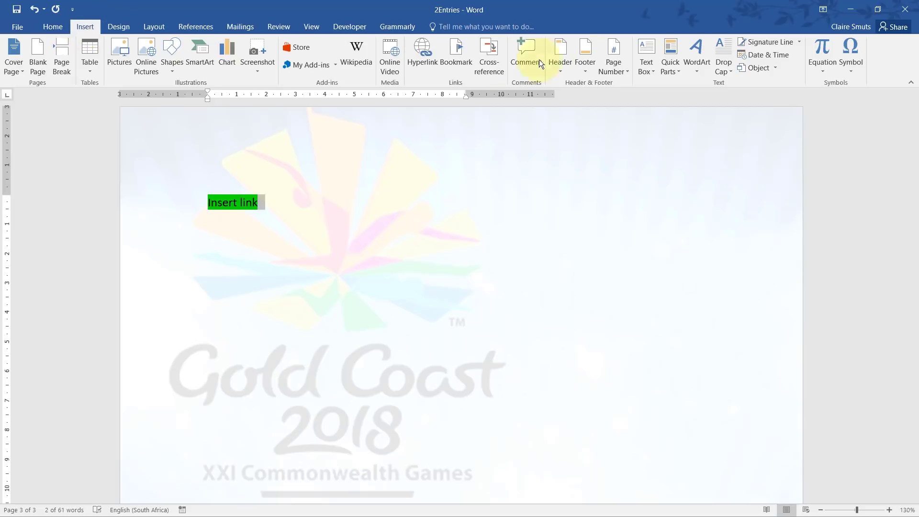
pyautogui.click(775, 67)
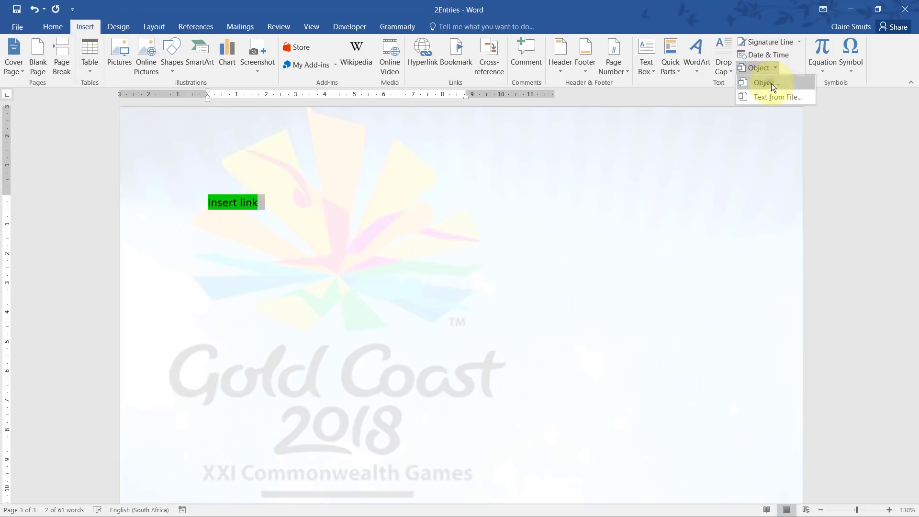
pyautogui.click(764, 82)
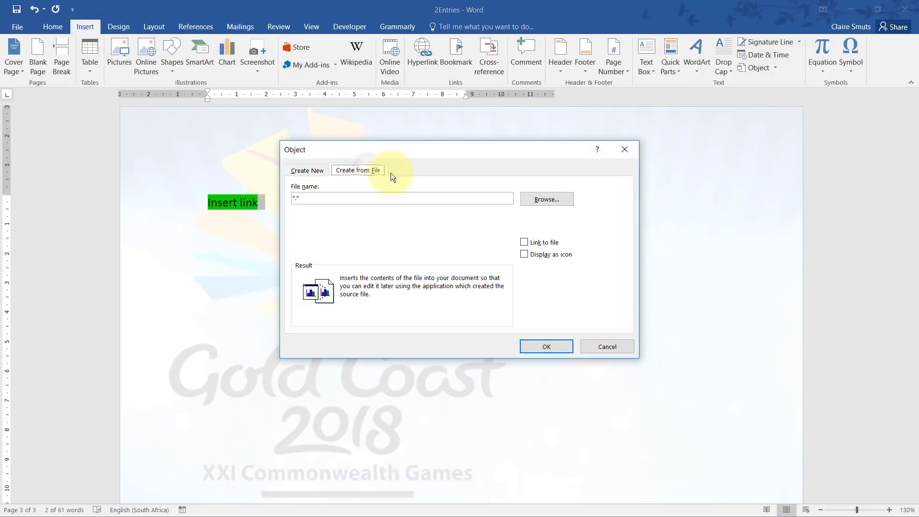
pyautogui.click(545, 199)
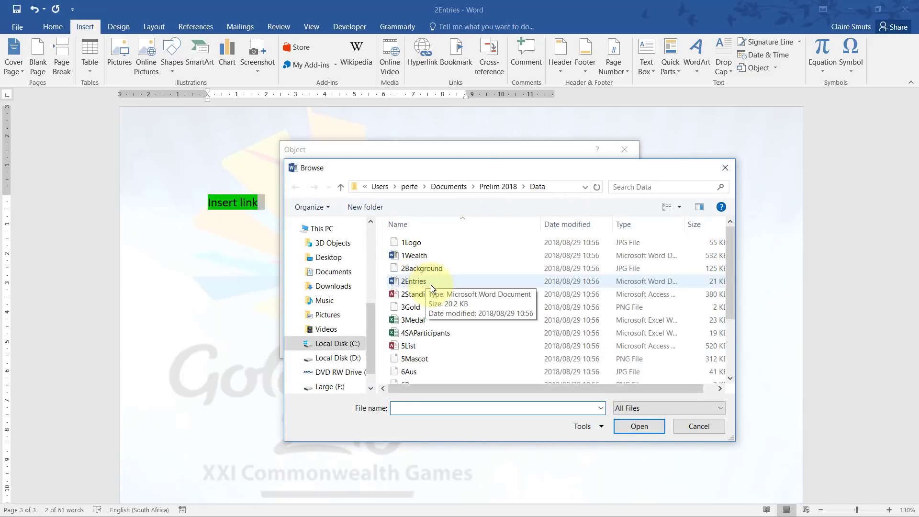
pyautogui.click(416, 294)
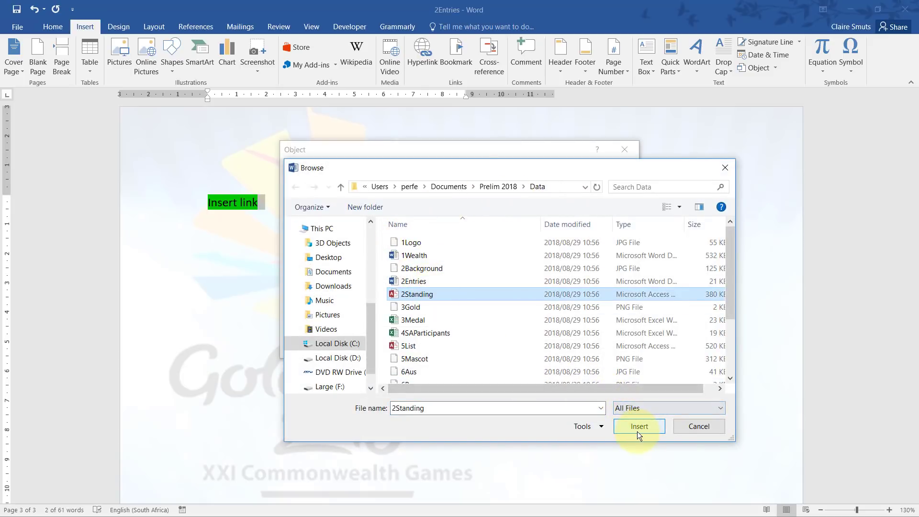
pyautogui.click(638, 426)
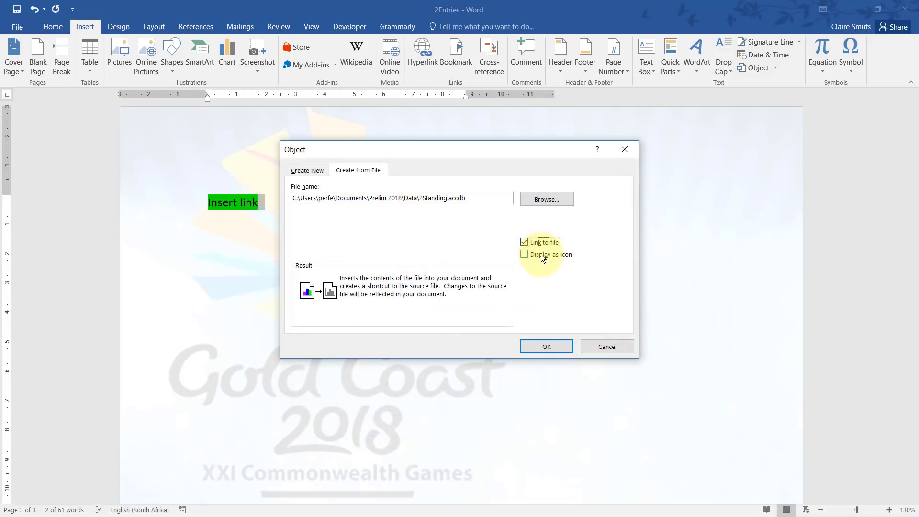
pyautogui.click(524, 254)
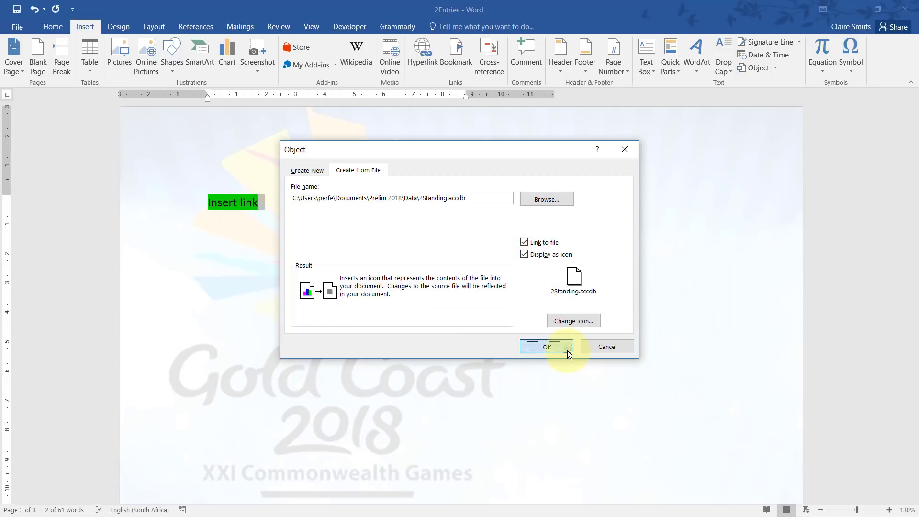
pyautogui.click(545, 347)
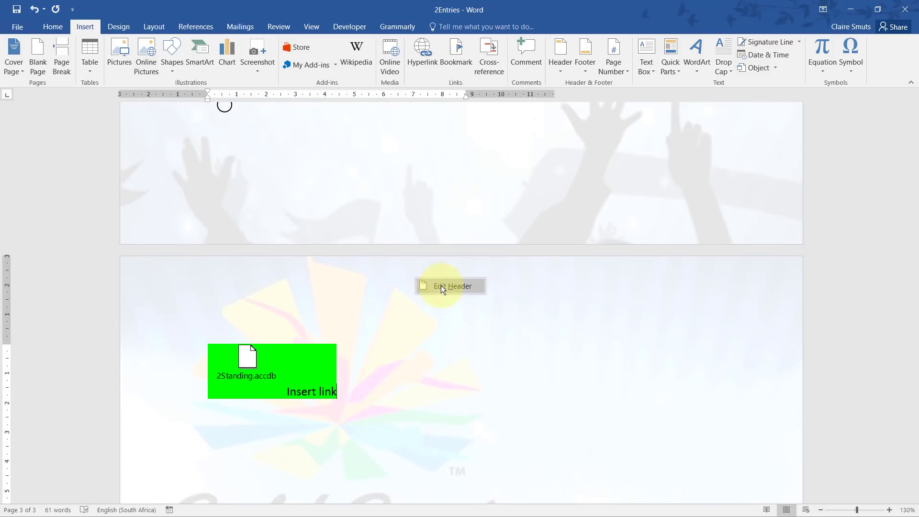
# Insert a File Path field into the page header and set its format to Uppercase.
pyautogui.click(452, 286)
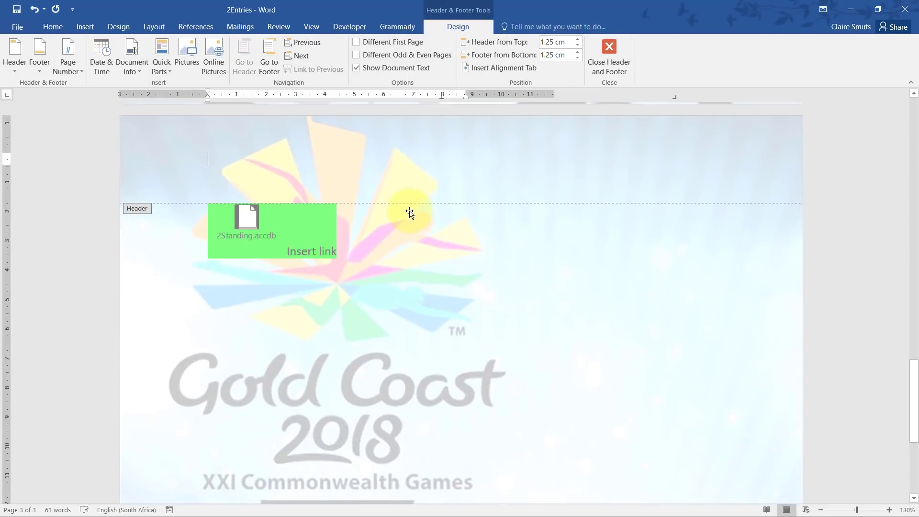
pyautogui.moveTo(308, 163)
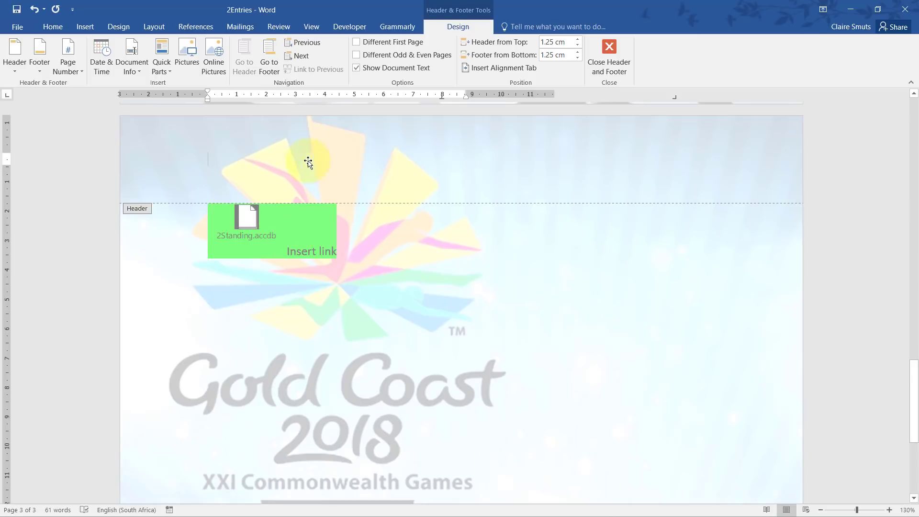
pyautogui.click(131, 57)
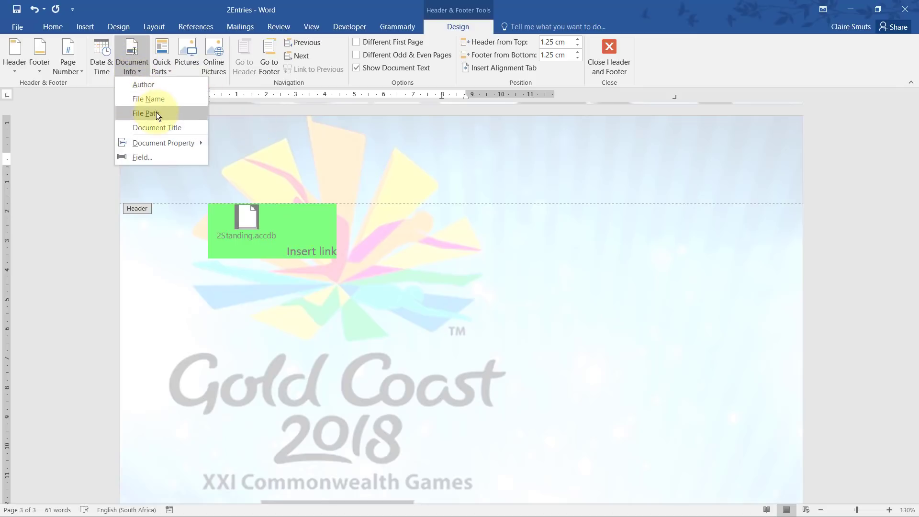
pyautogui.click(147, 113)
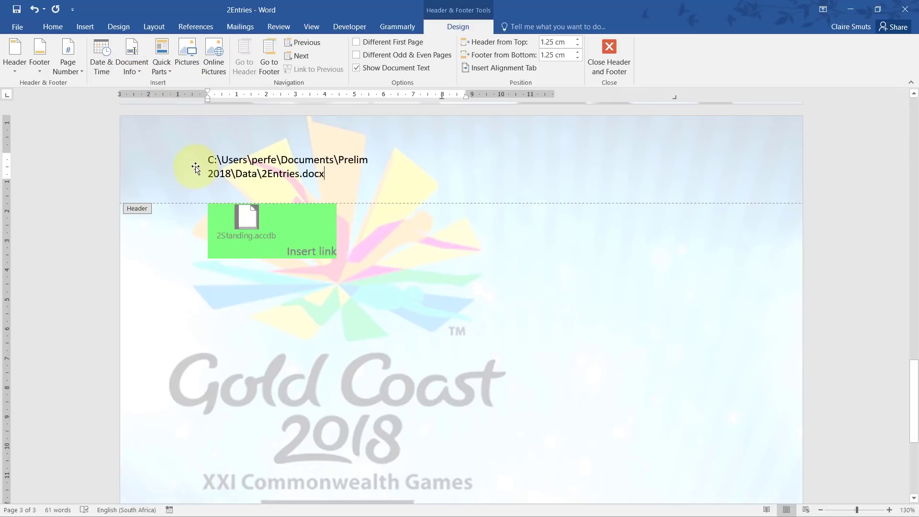
pyautogui.rightClick(267, 166)
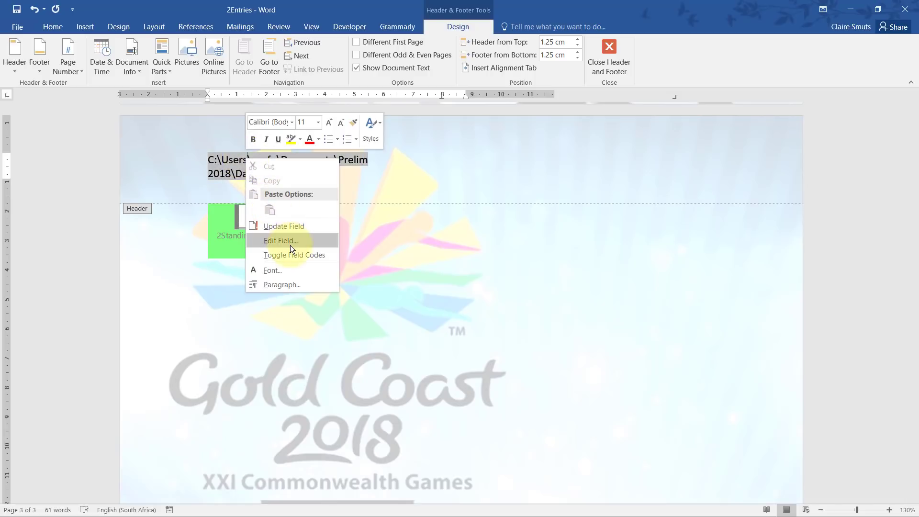
pyautogui.click(281, 240)
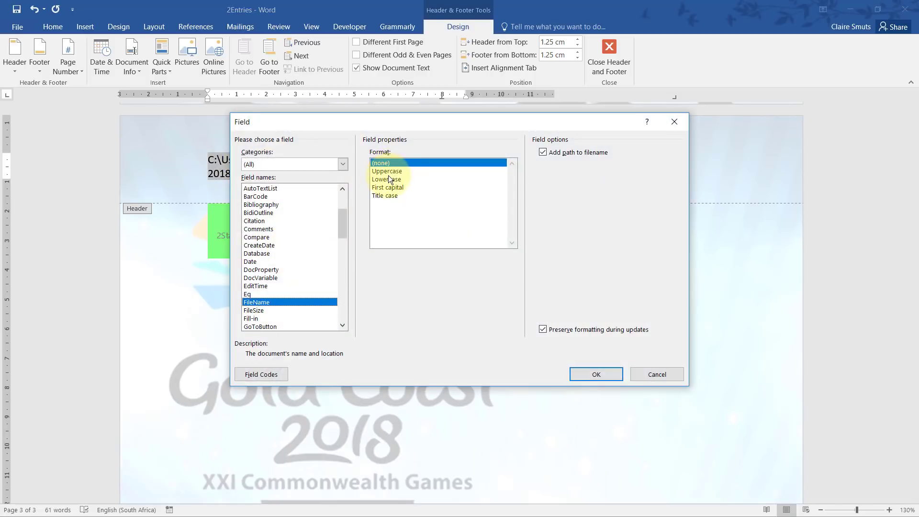
pyautogui.click(596, 374)
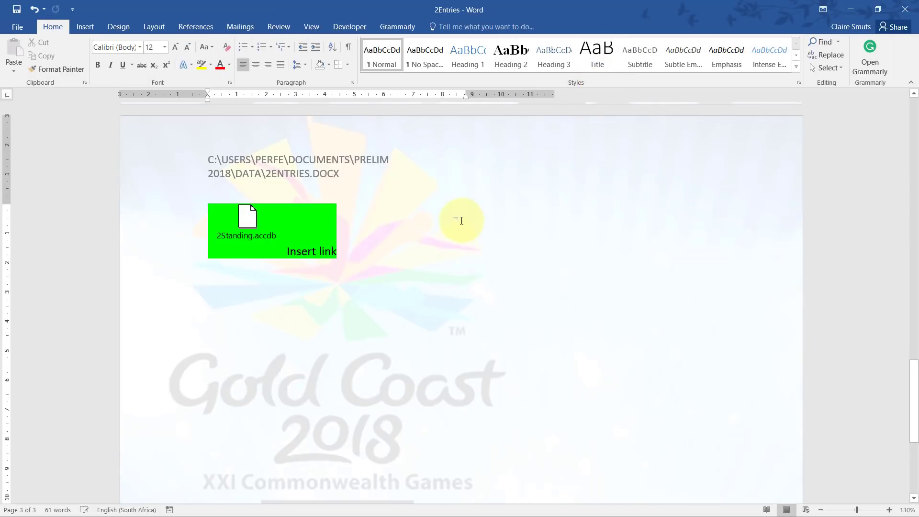
pyautogui.moveTo(504, 326)
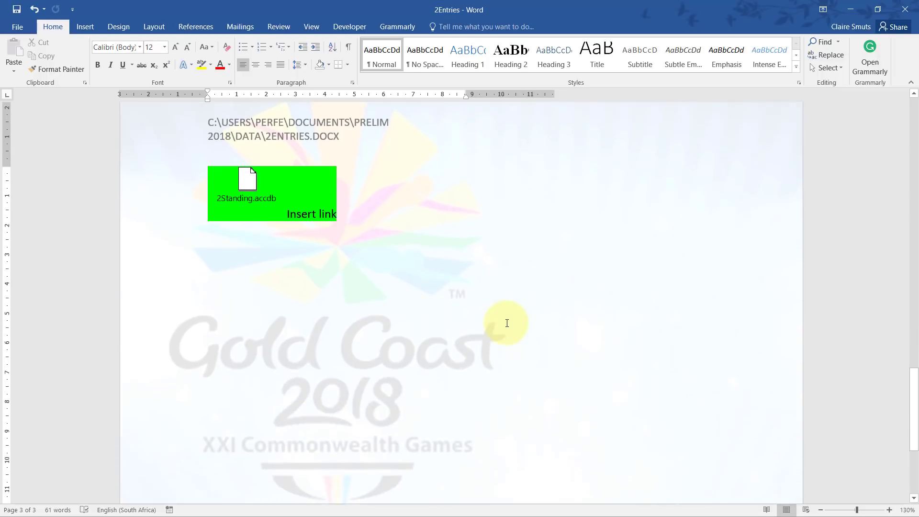
pyautogui.press('alt+F9')
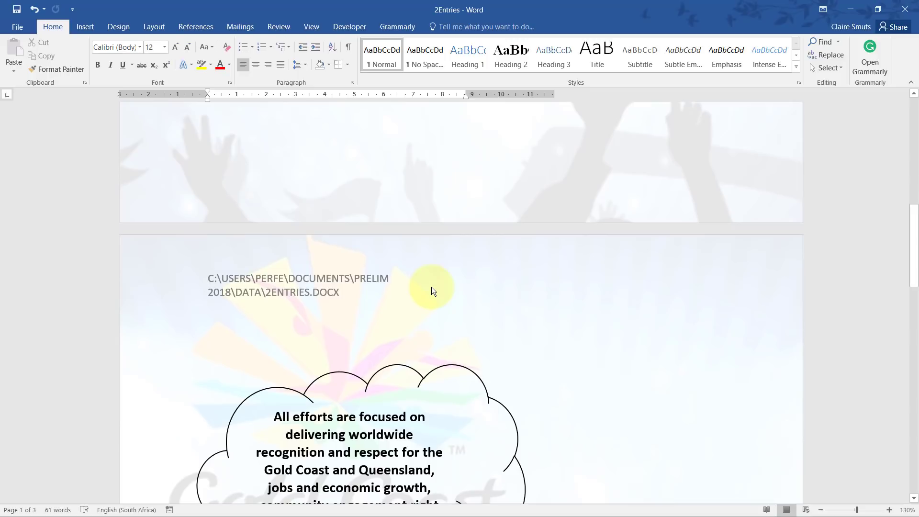
pyautogui.moveTo(405, 298)
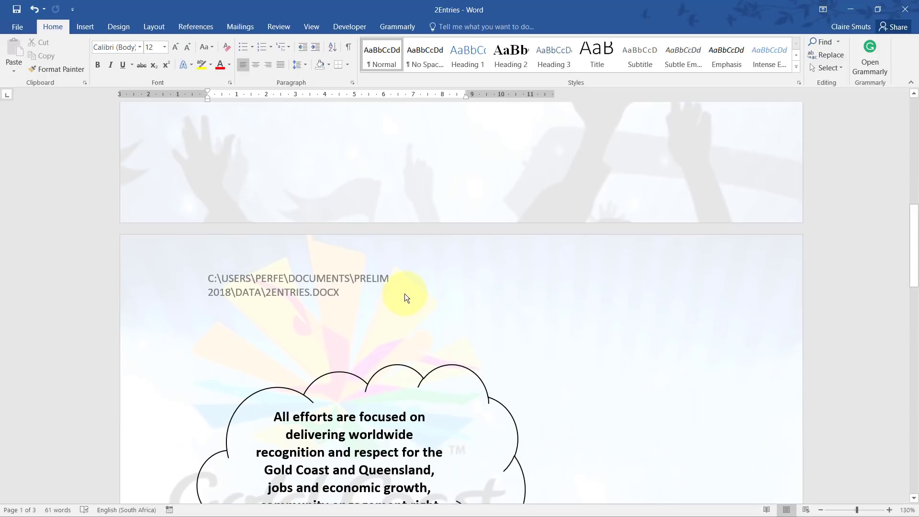